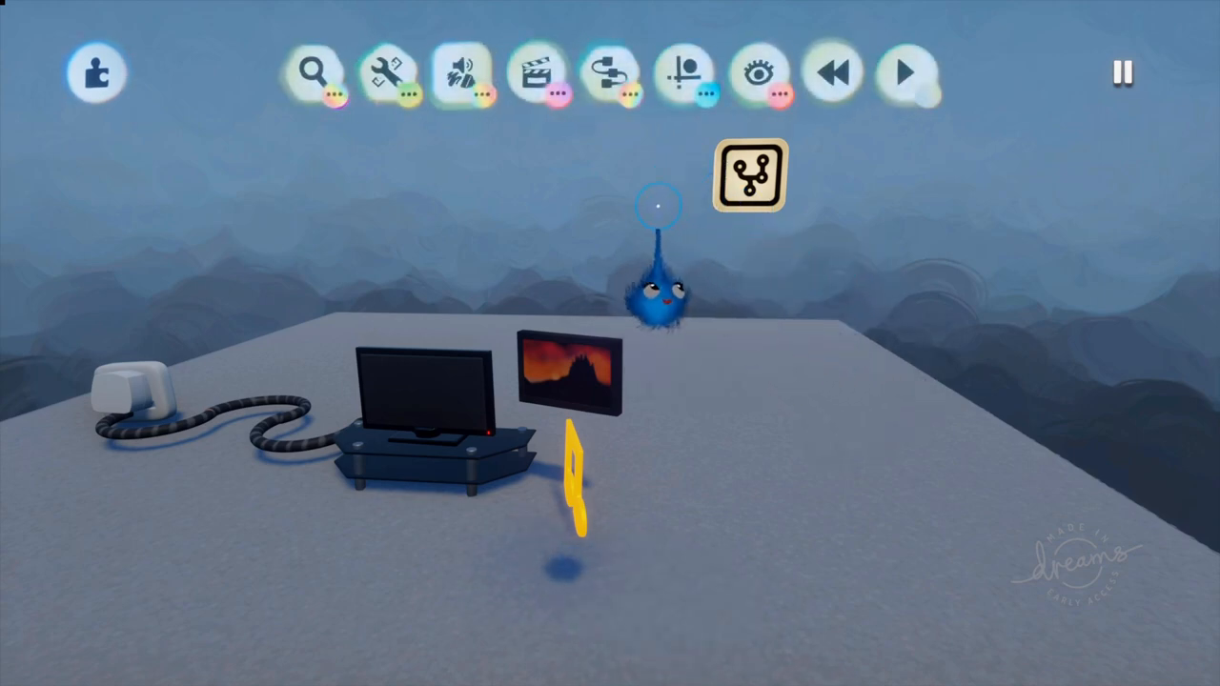
mouse_move(608, 72)
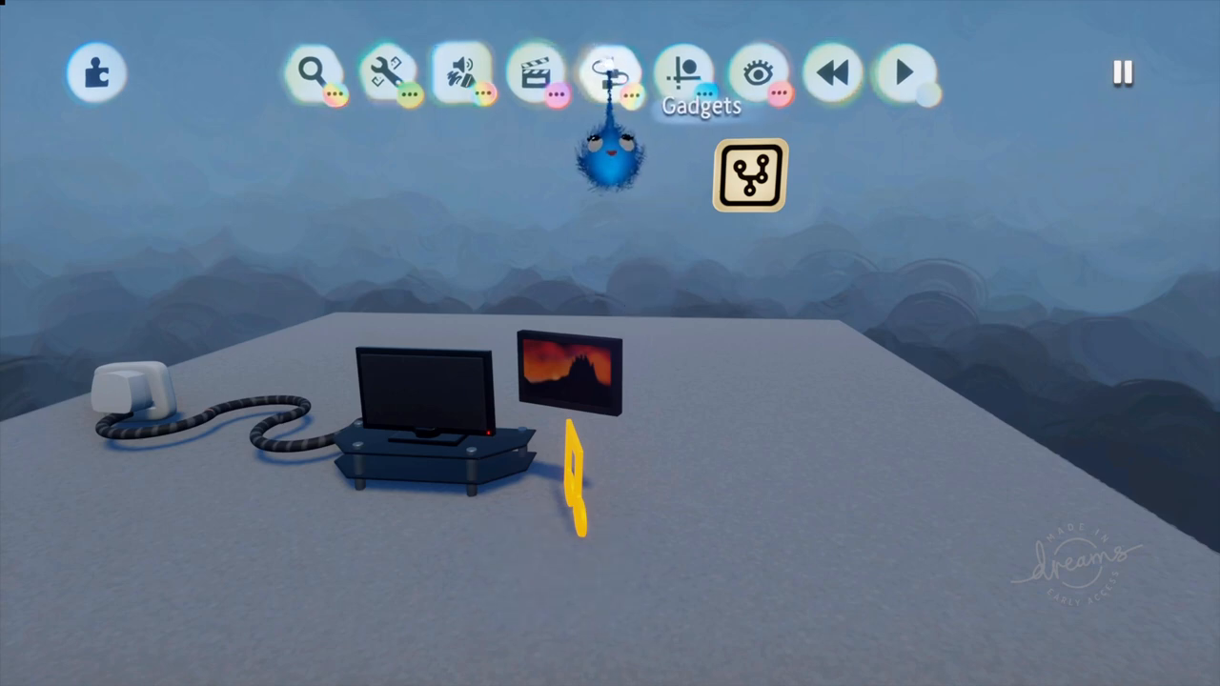
Bring up the Gadgets collection from the top toolbar for the TV scene
click(610, 73)
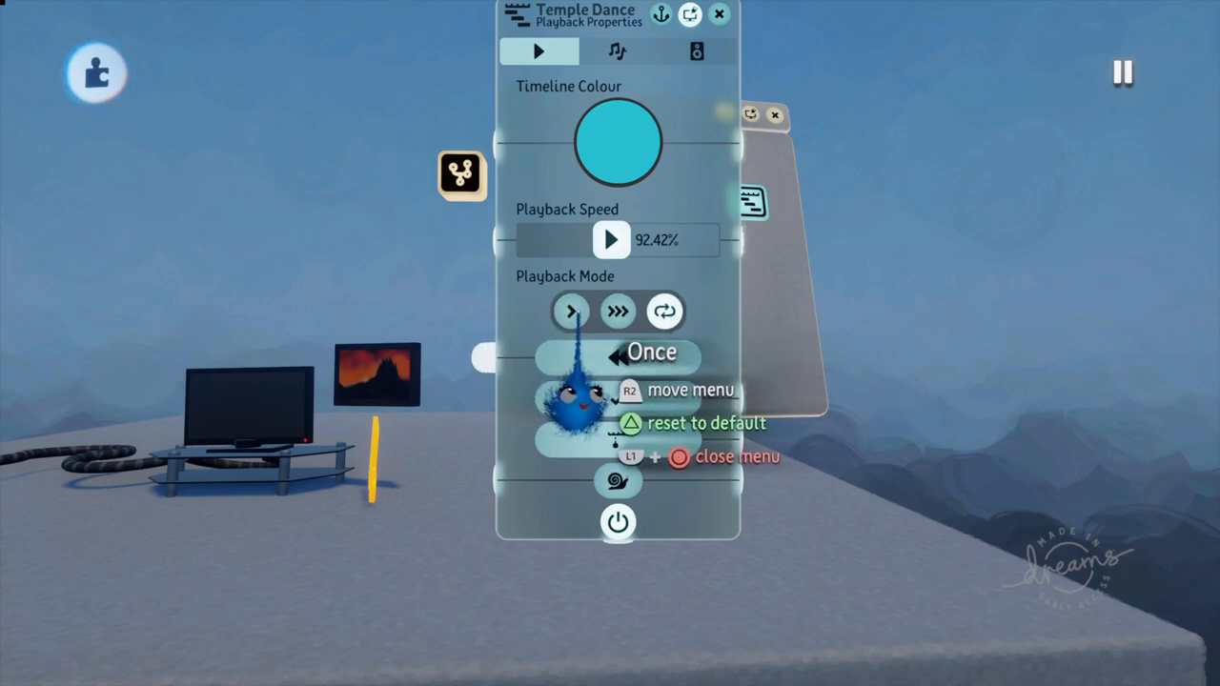
Toggle the Temple Dance Playback Mode between Sustain and Once
click(617, 313)
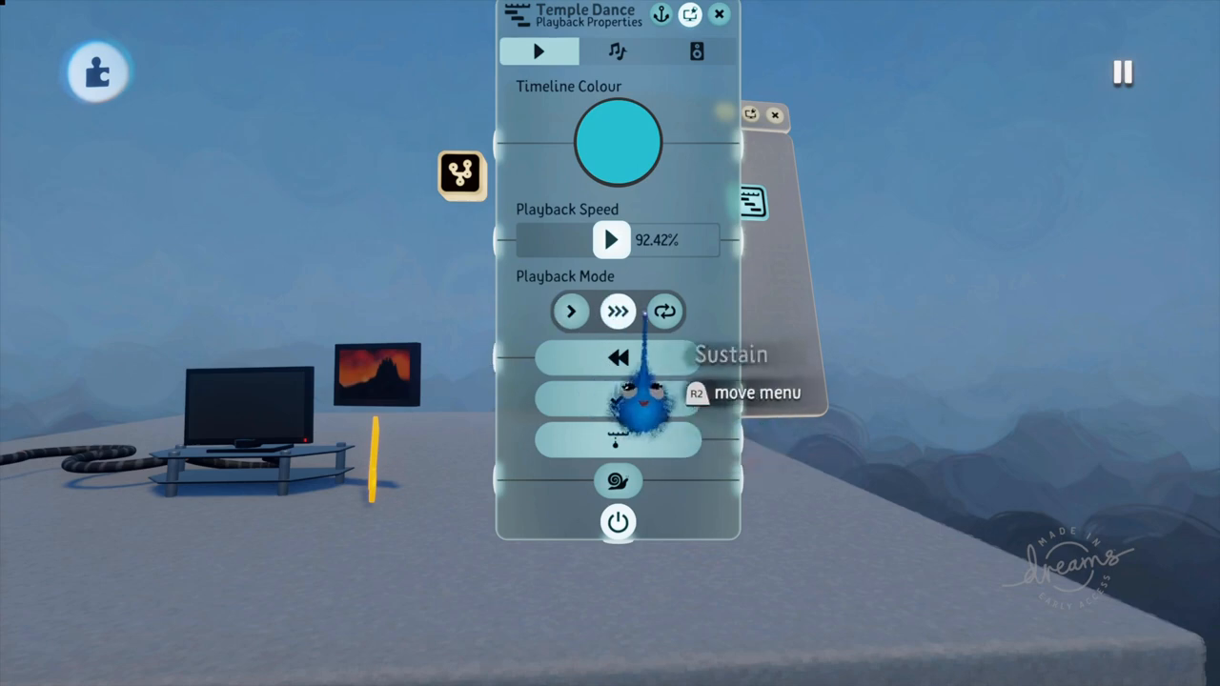
click(572, 313)
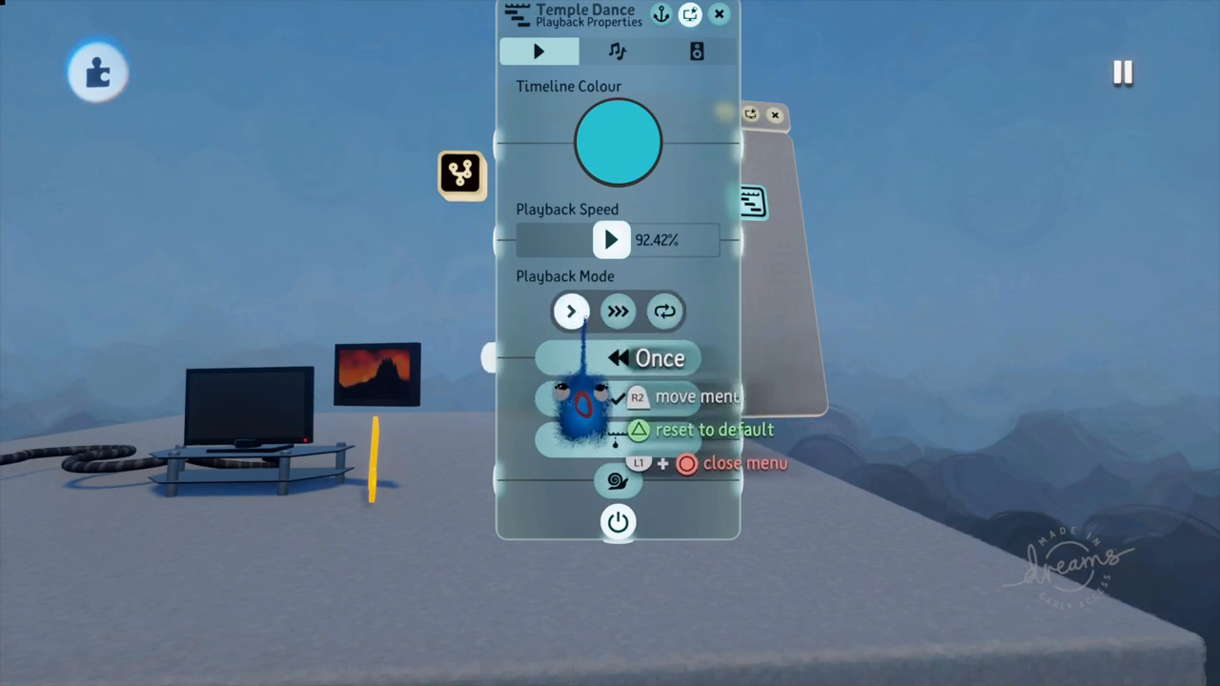
click(618, 313)
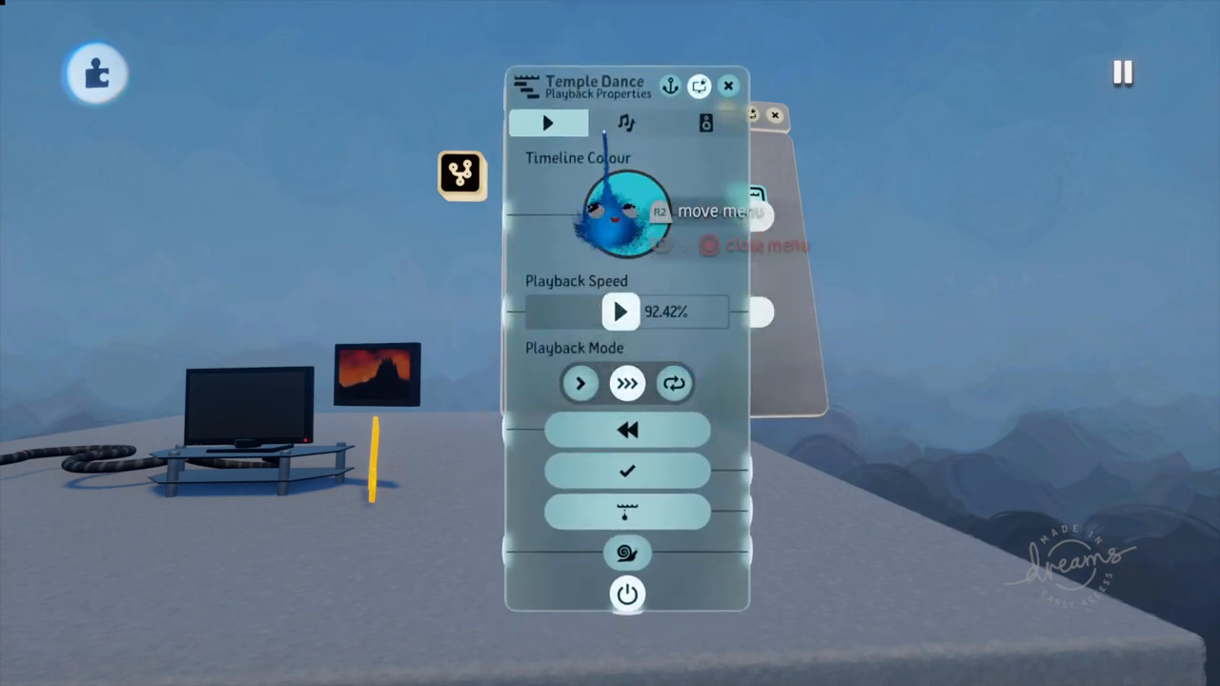
Show the Temple Dance tweak page with Metre Numerator and Denominator
click(625, 122)
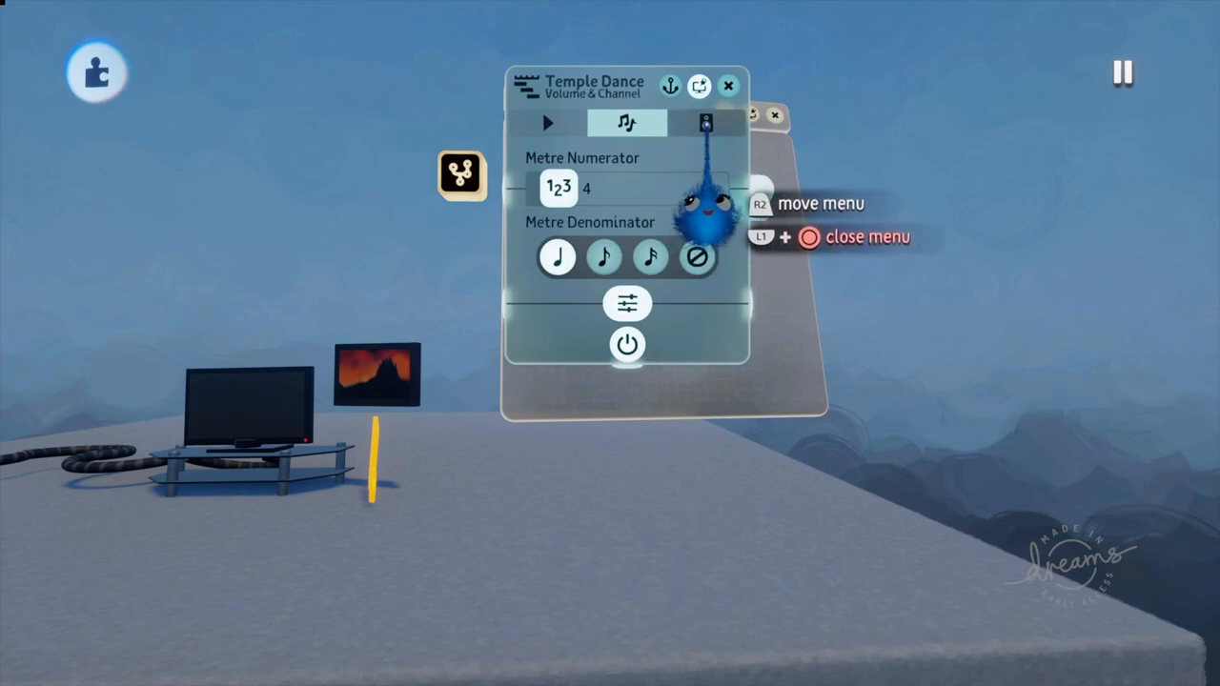
click(547, 122)
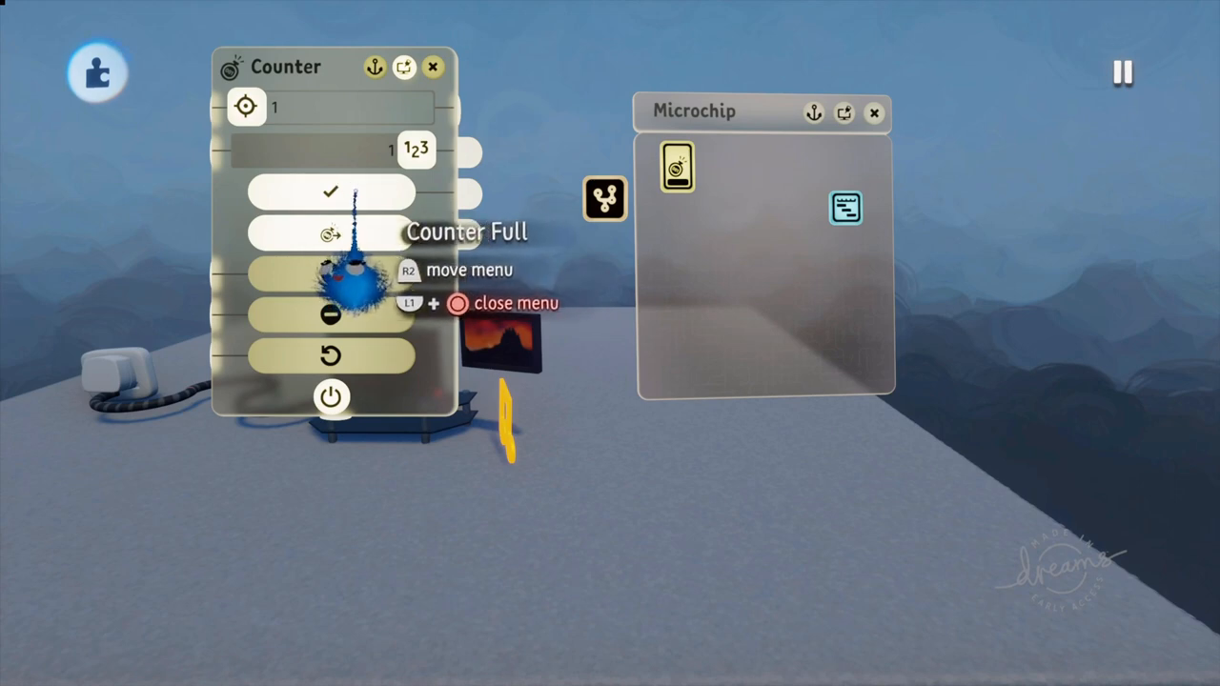
Stamp a Counter beside the Selector on the microchip and bring up its settings
click(433, 66)
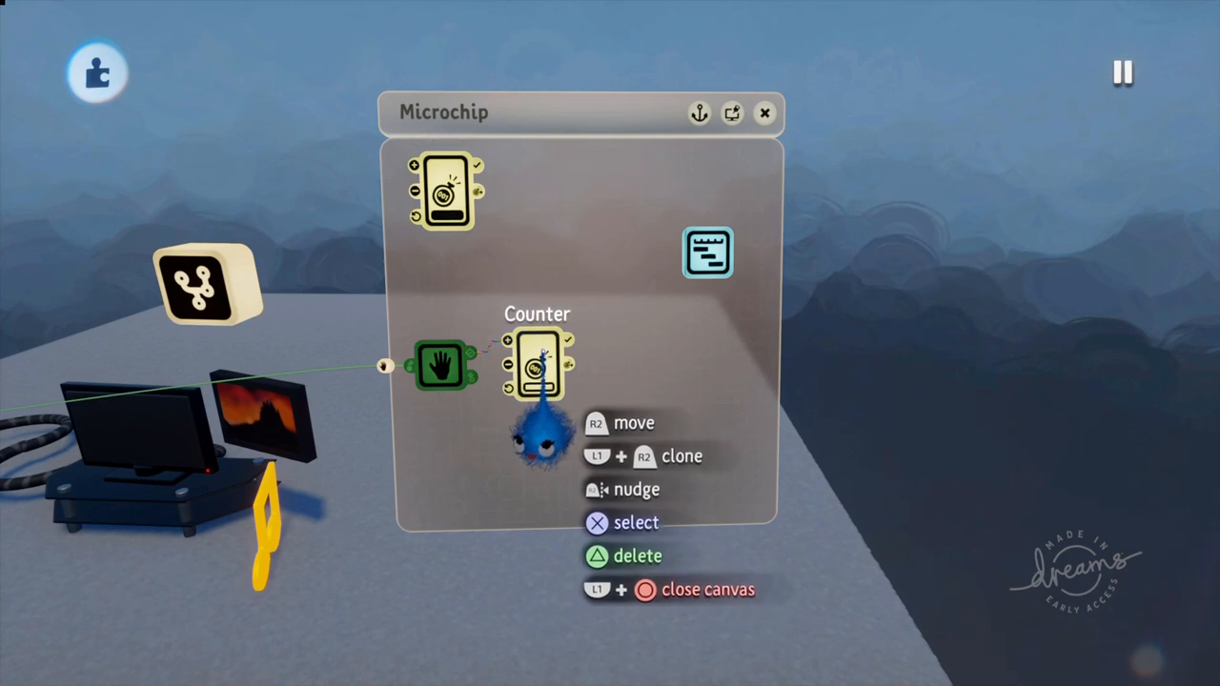
mouse_move(594, 217)
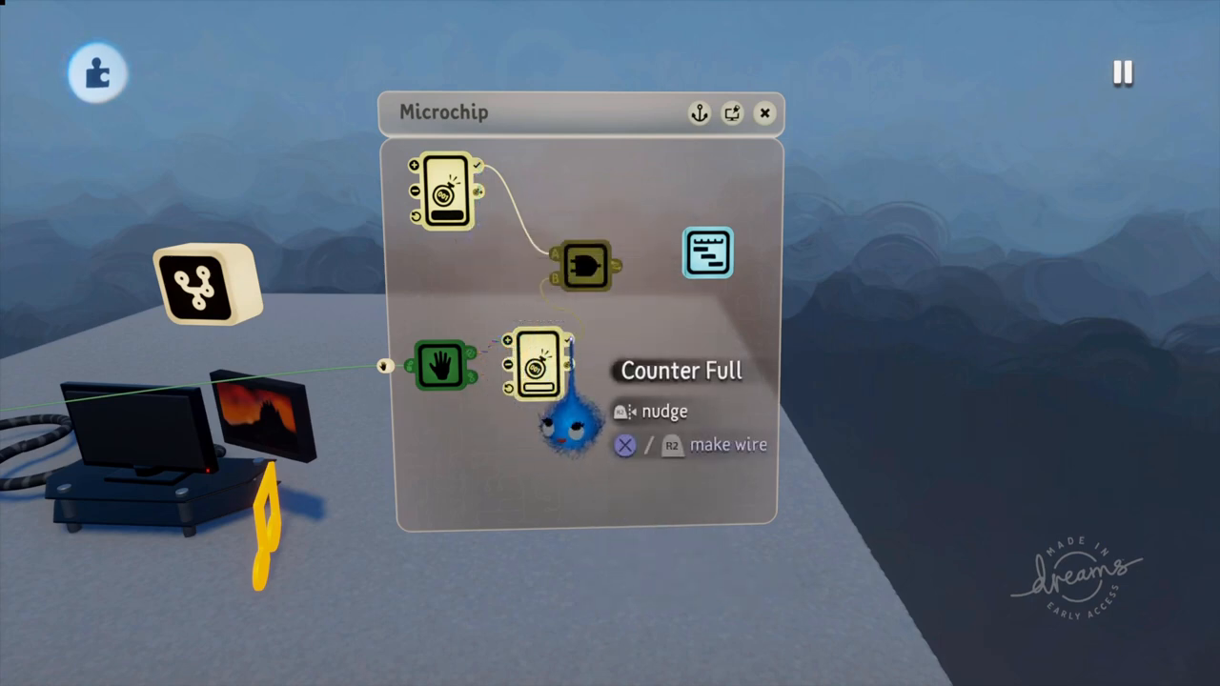
mouse_move(587, 267)
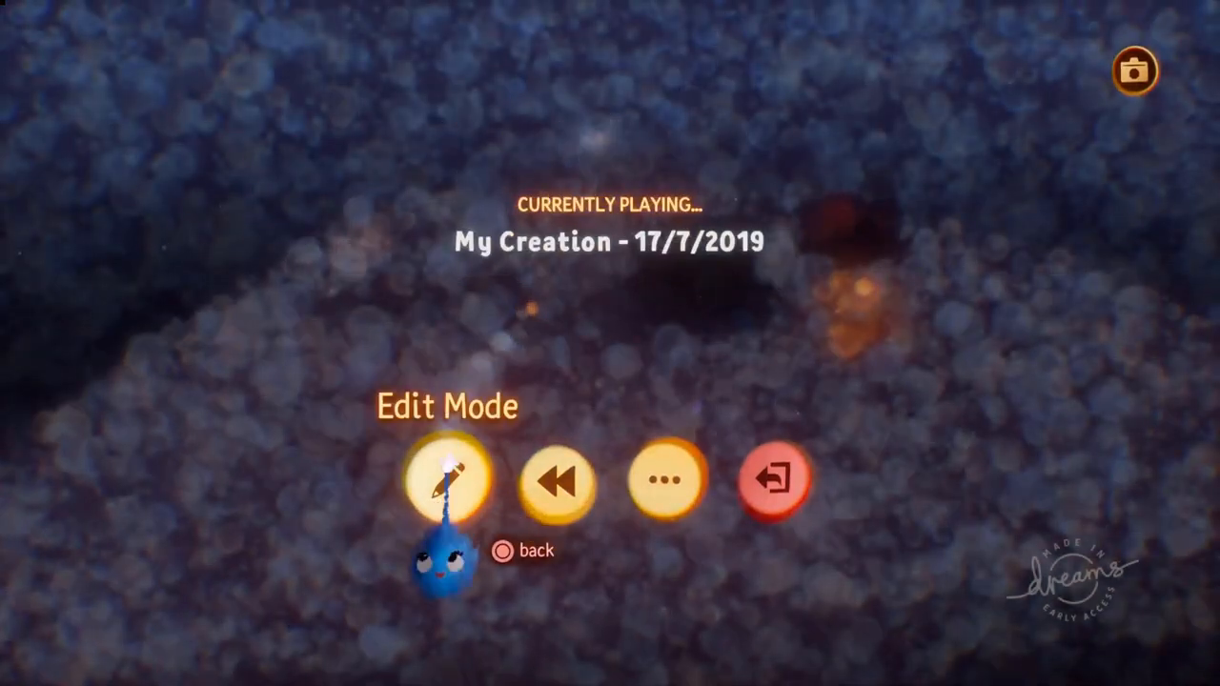
click(446, 480)
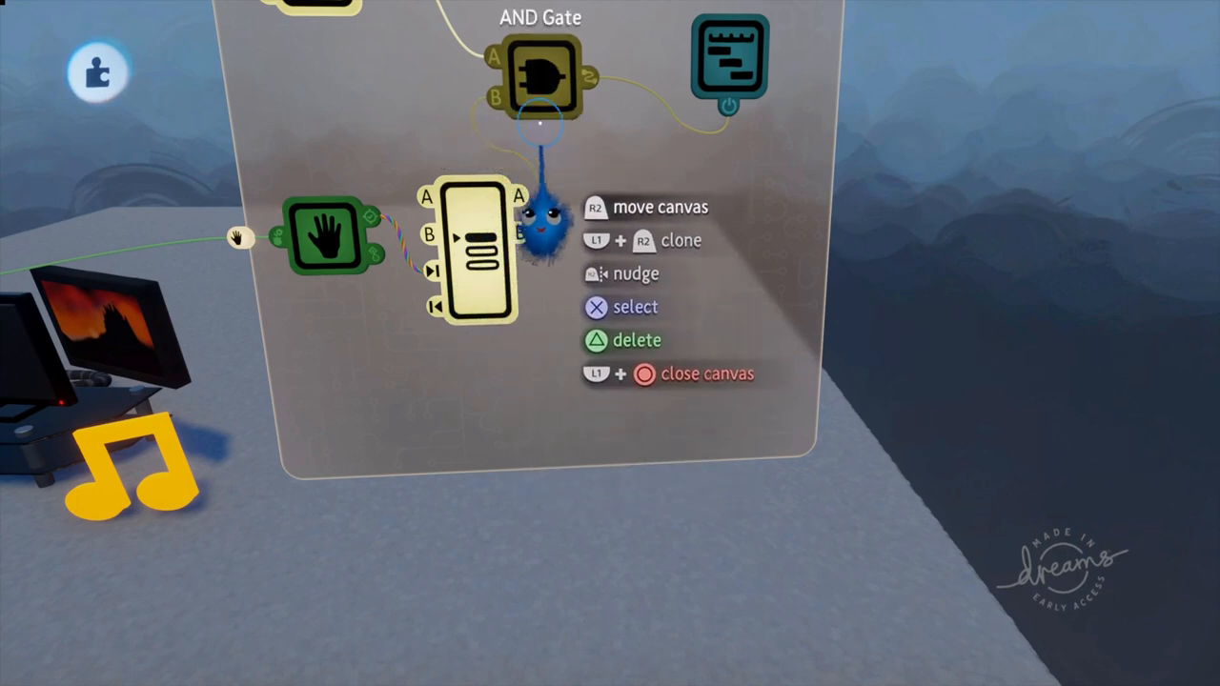
mouse_move(728, 152)
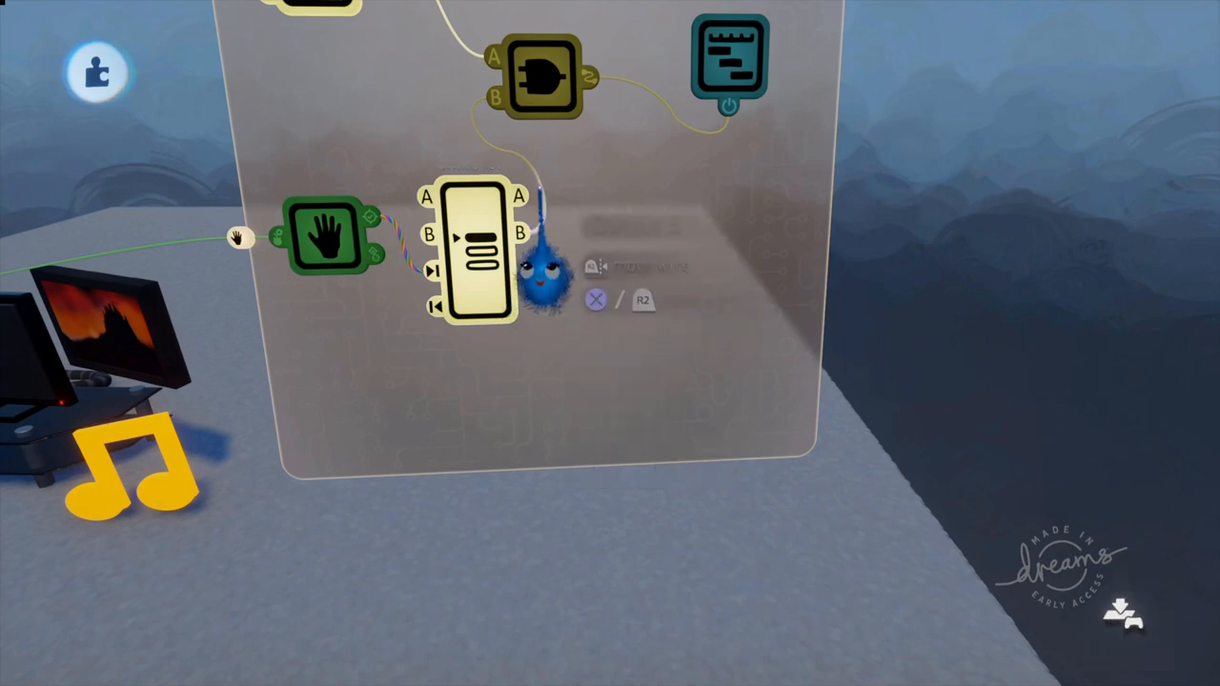
Start a wire from the counter's output toward the AND gate
click(541, 72)
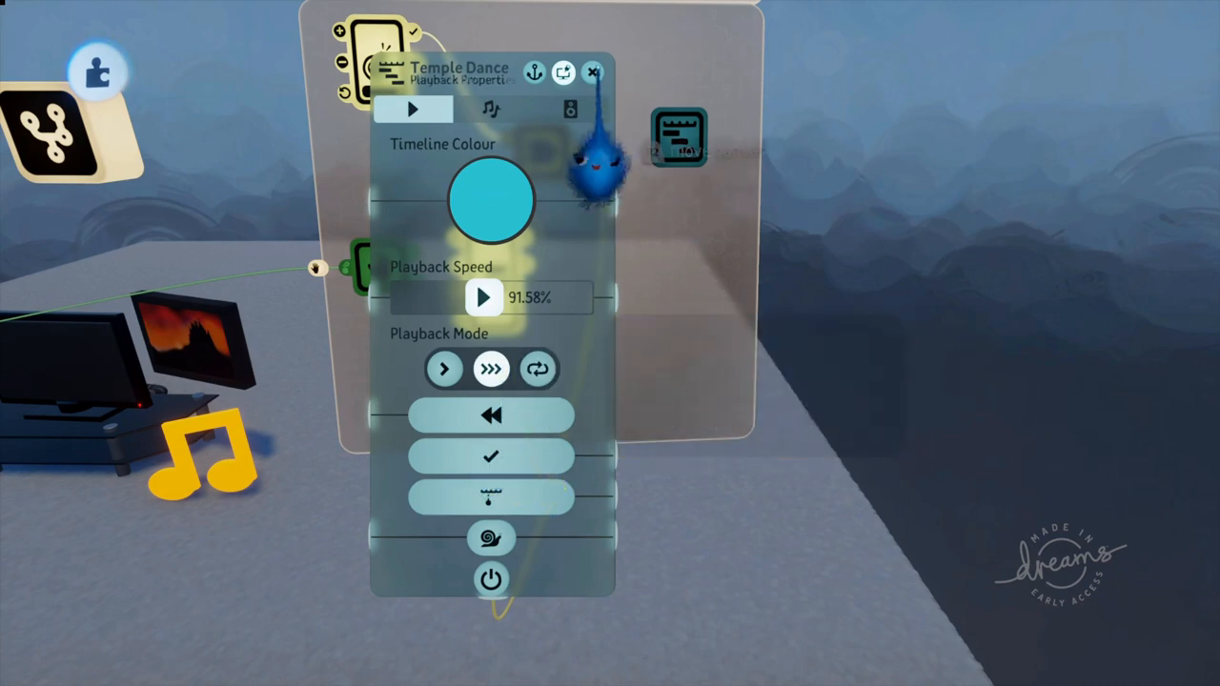
Show the Temple Dance music gadget's Playback Properties
click(591, 72)
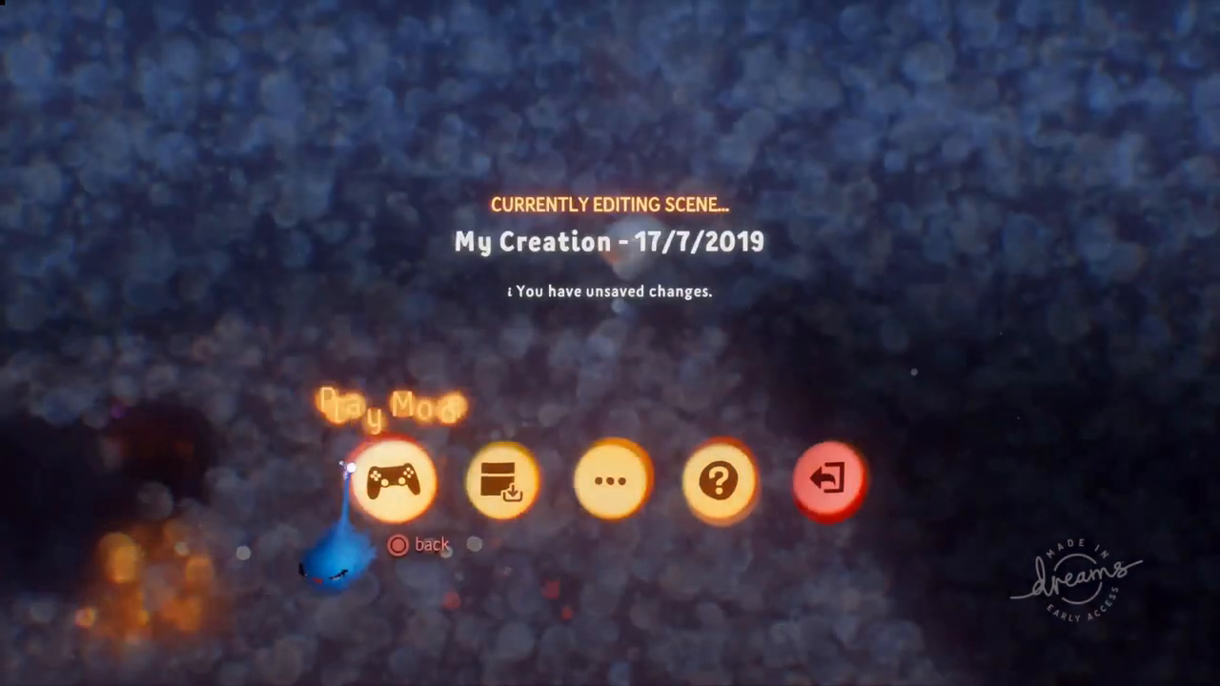
Switch the scene to play mode and resume to test it
click(397, 480)
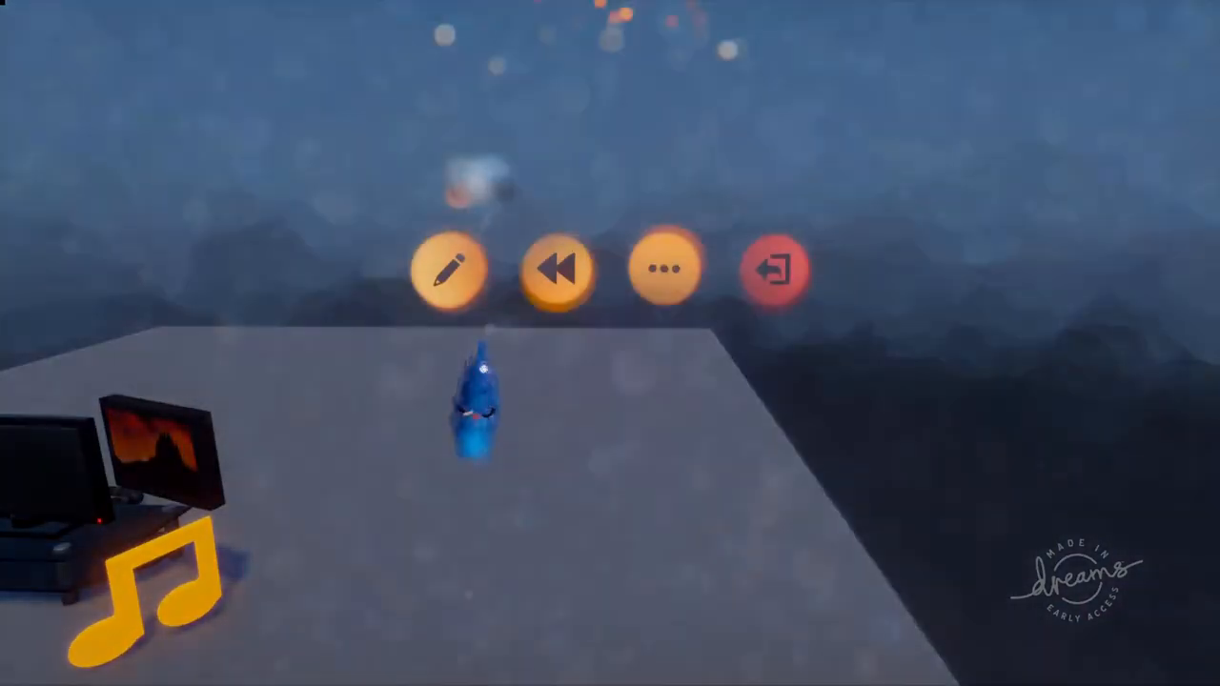
click(450, 271)
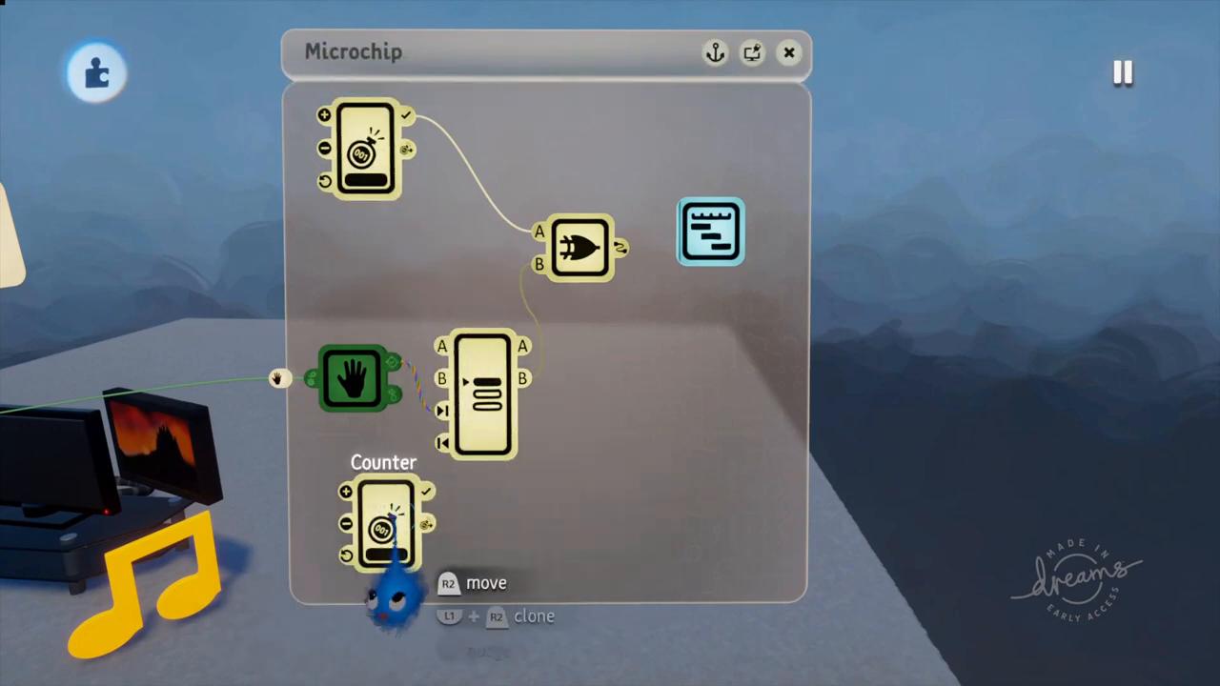
Adjust the Counter's settings, then play the creation again to test
click(385, 524)
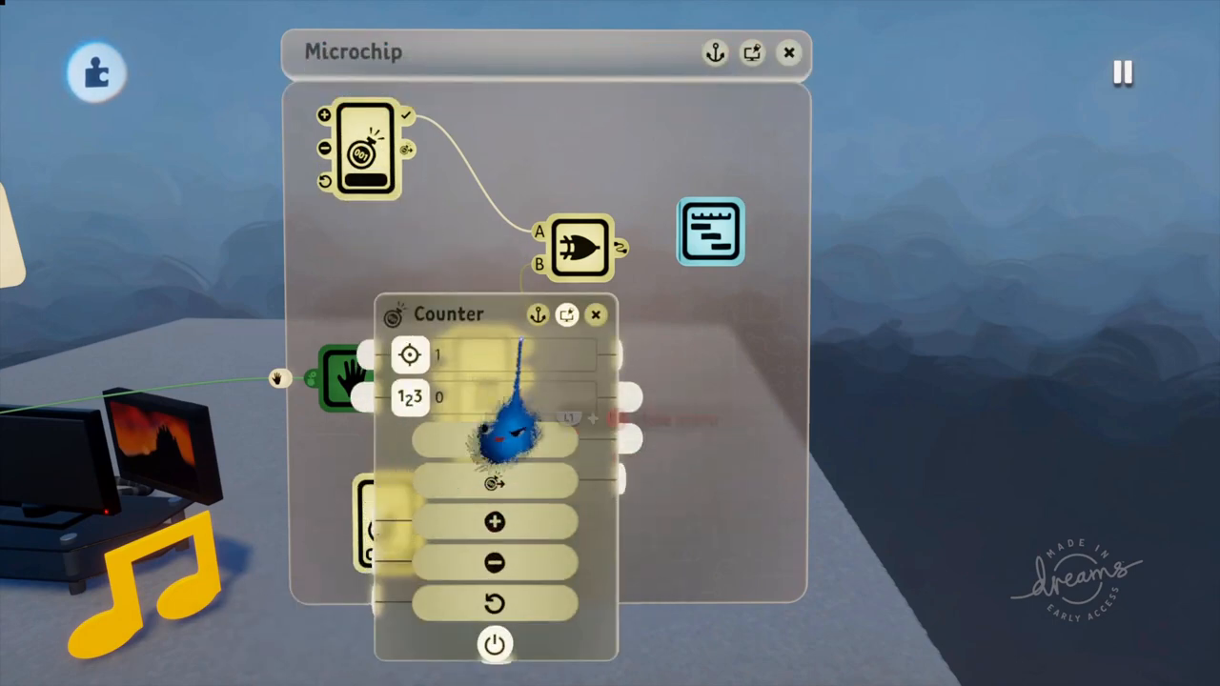
click(595, 314)
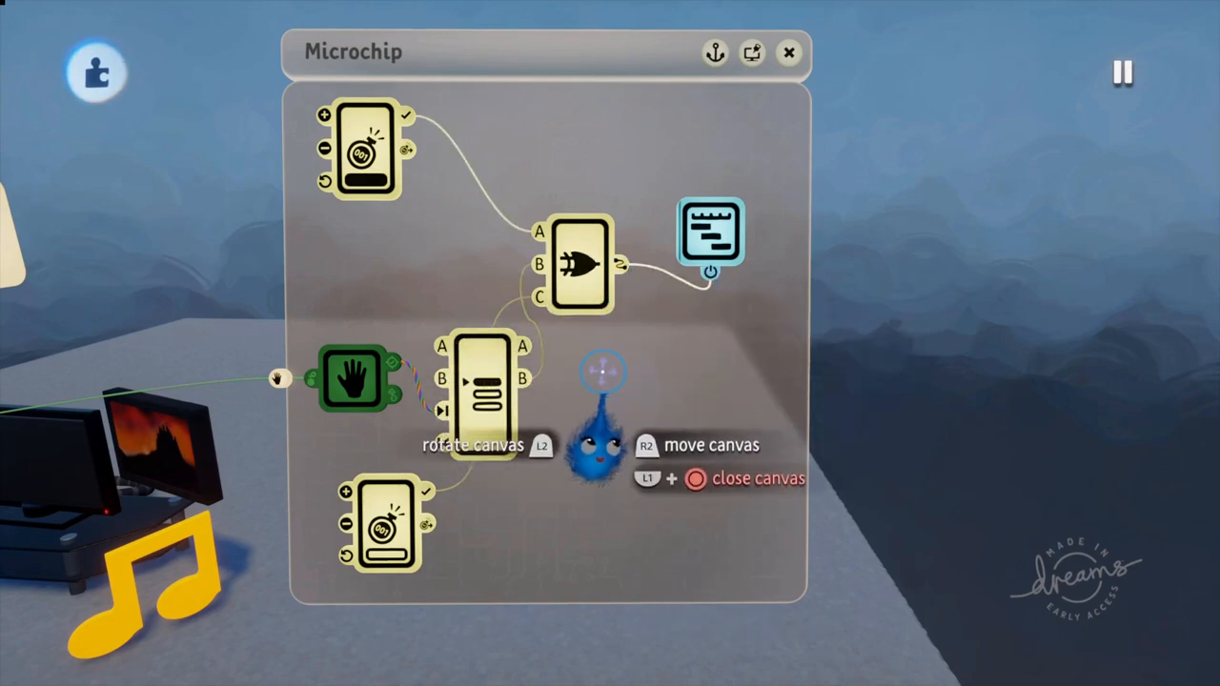
click(789, 53)
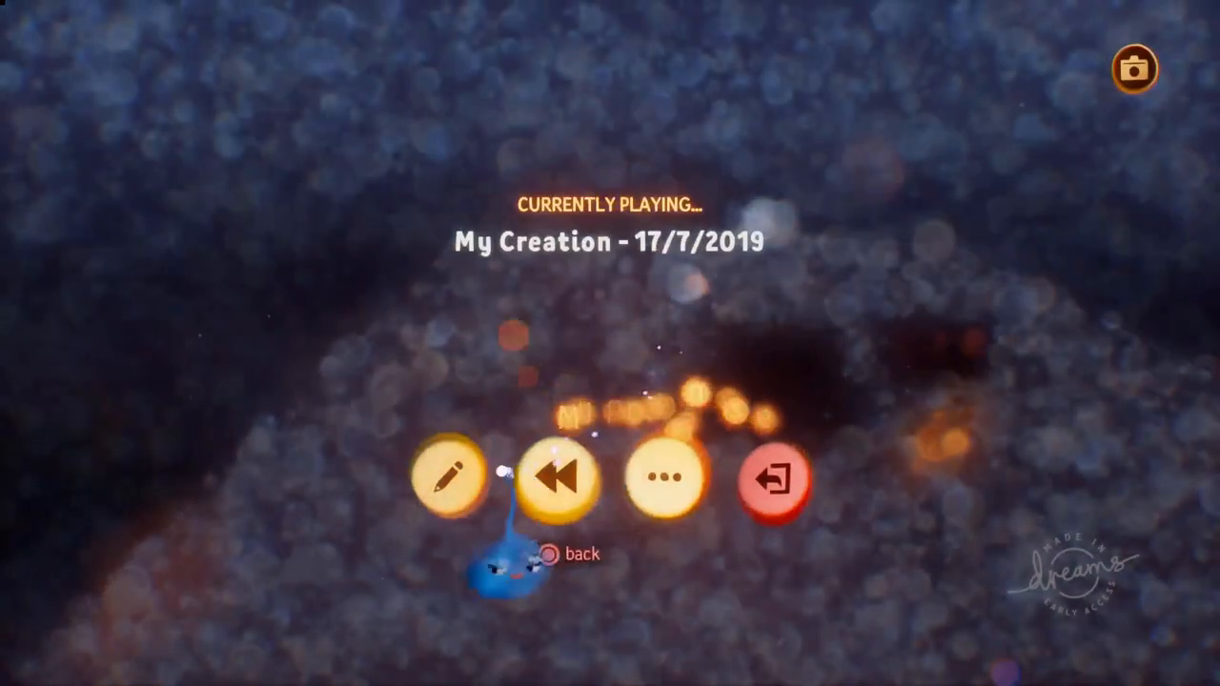
click(448, 478)
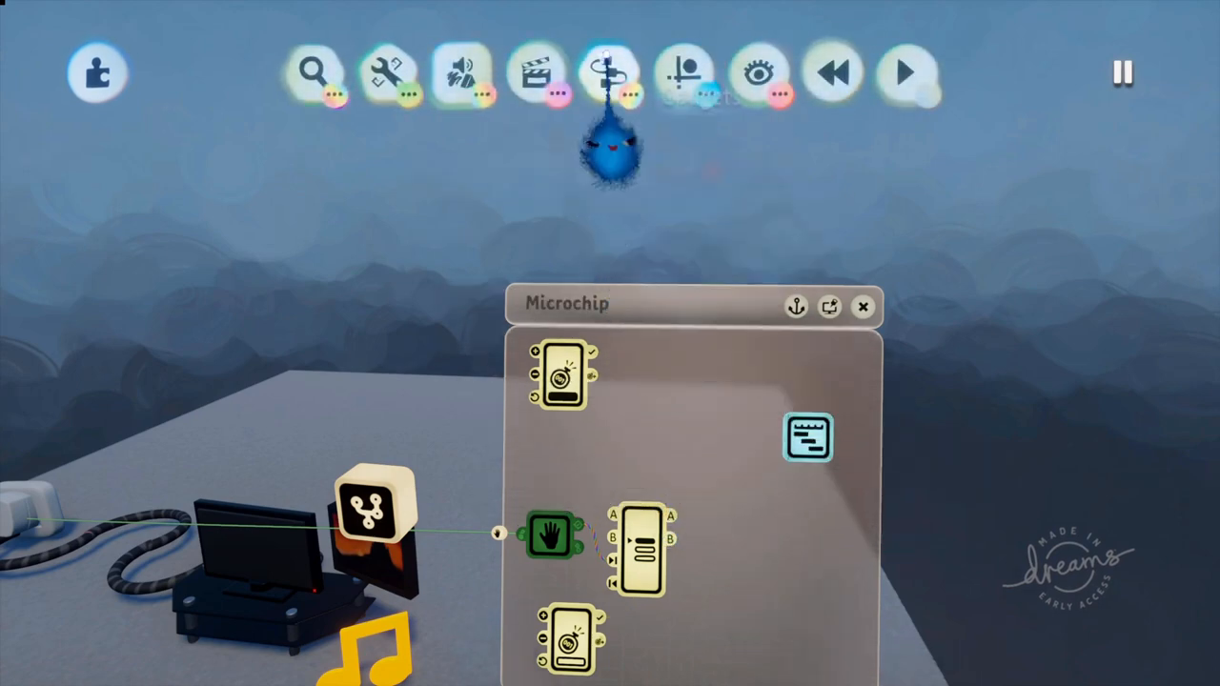
From the pause menu, switch My Creation from editing to play mode
click(610, 72)
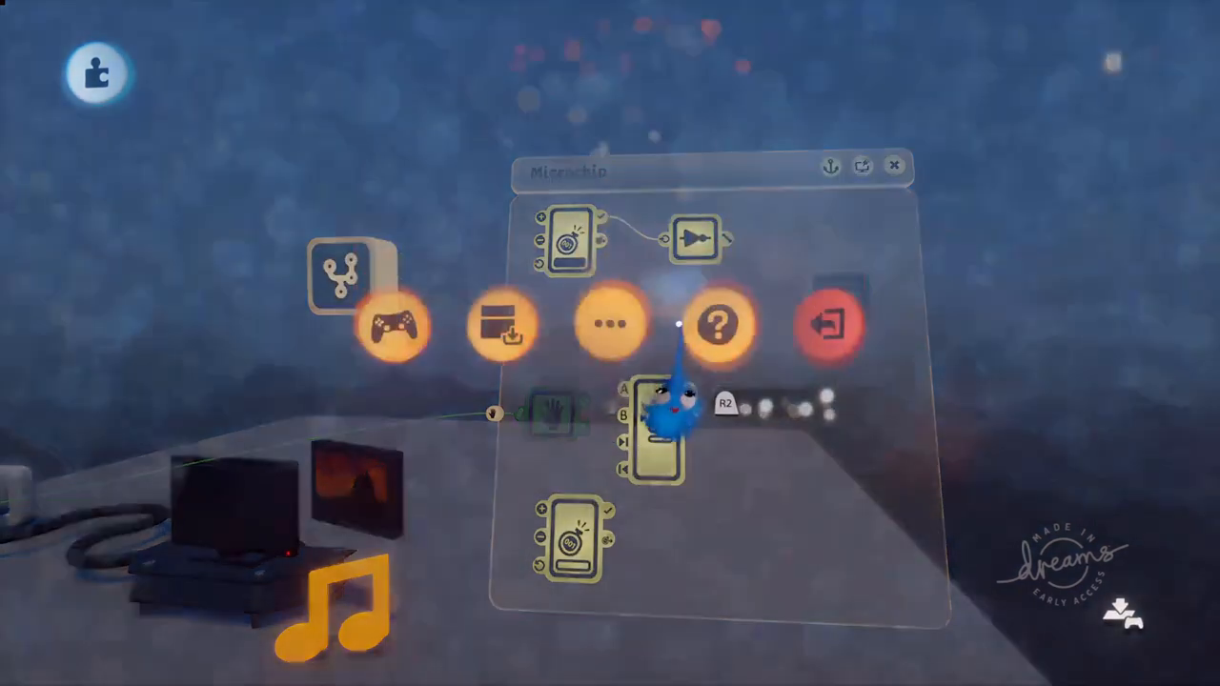
click(894, 164)
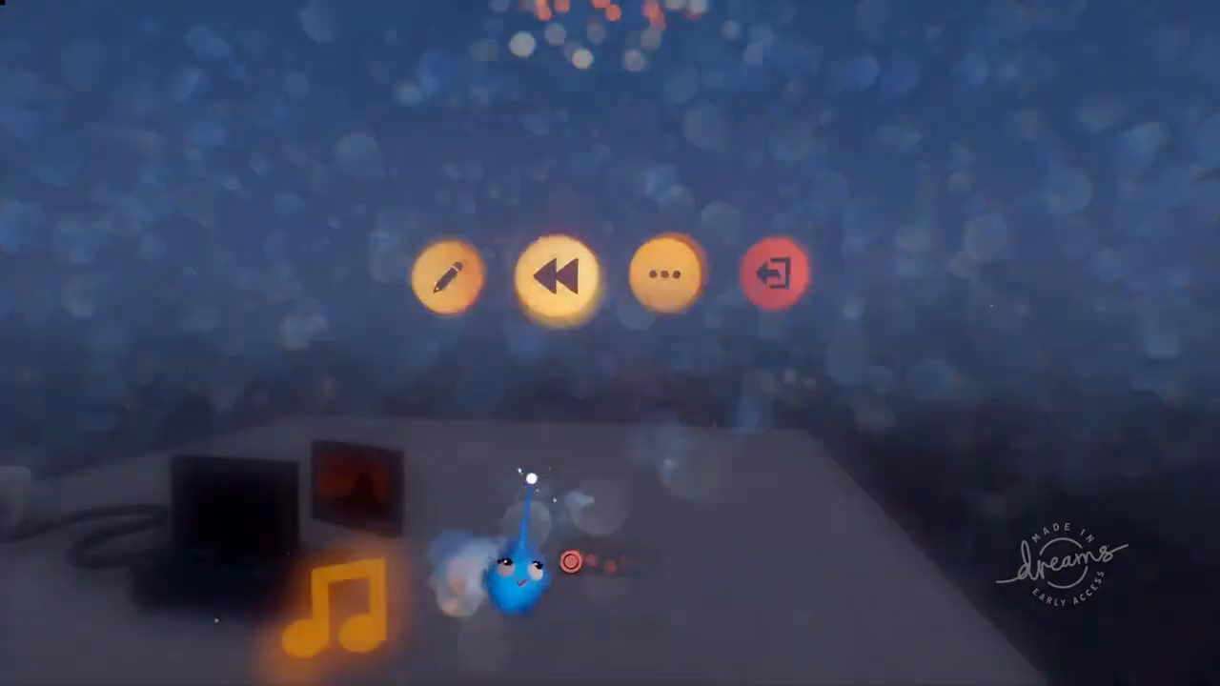